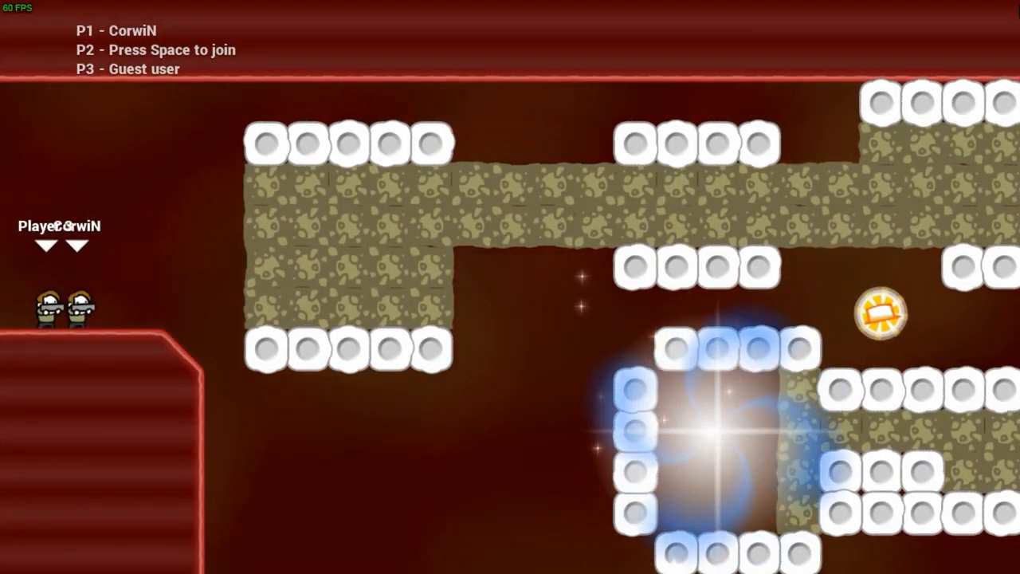
{"action": "key", "text": "Escape"}
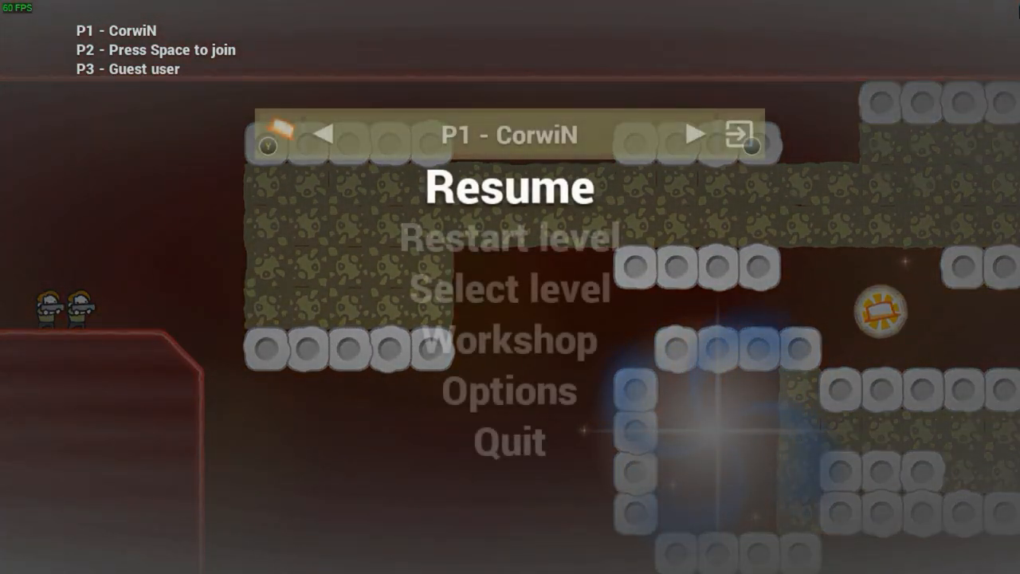
{"action": "left_click", "coordinate": [510, 188]}
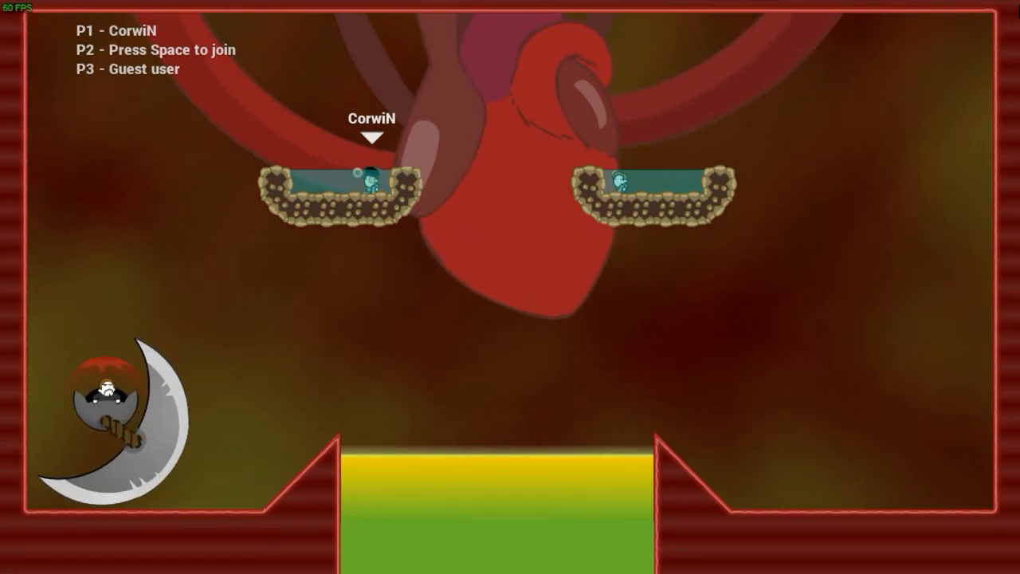
{"action": "key", "text": "space"}
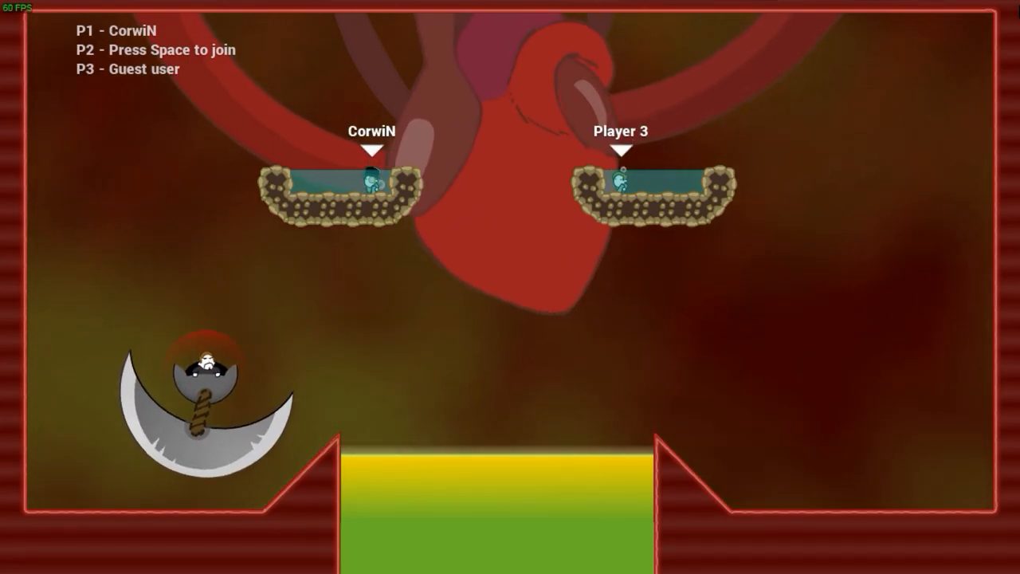